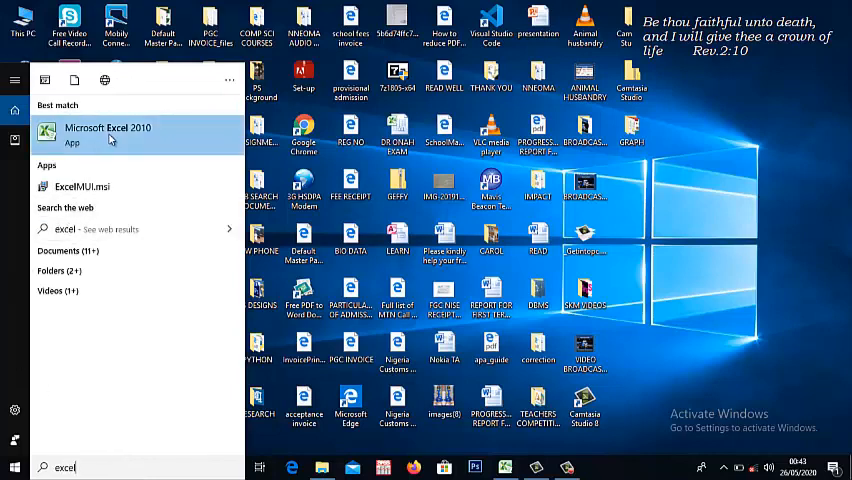
Launch Microsoft Excel 2010 from the Start menu search results
{"action": "left_click", "coordinate": [107, 132]}
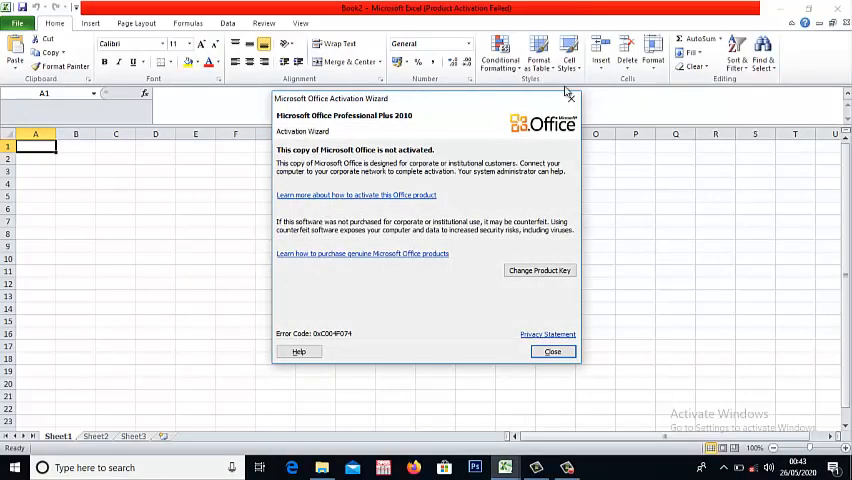
Close the Microsoft Office Activation Wizard notice
{"action": "left_click", "coordinate": [553, 351]}
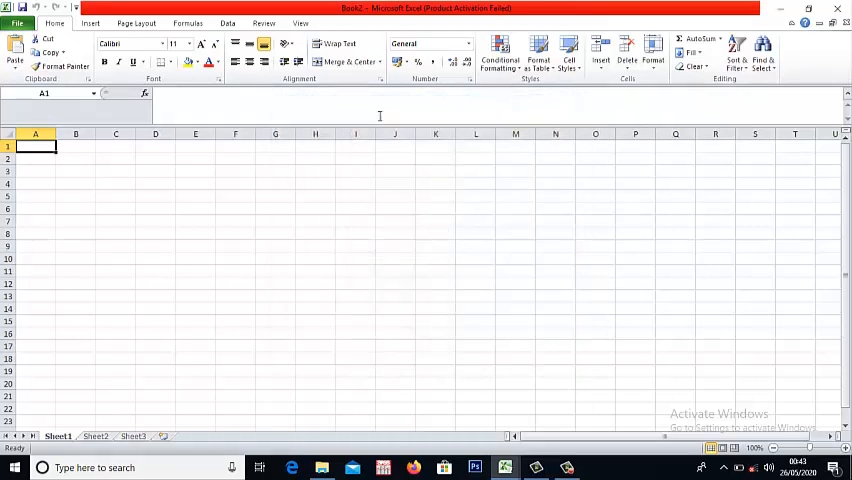
{"action": "mouse_move", "coordinate": [363, 125]}
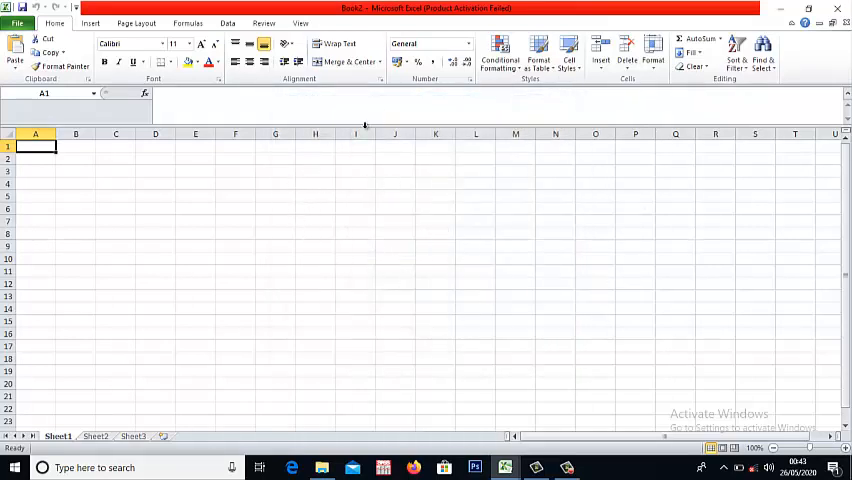
{"action": "mouse_move", "coordinate": [284, 251]}
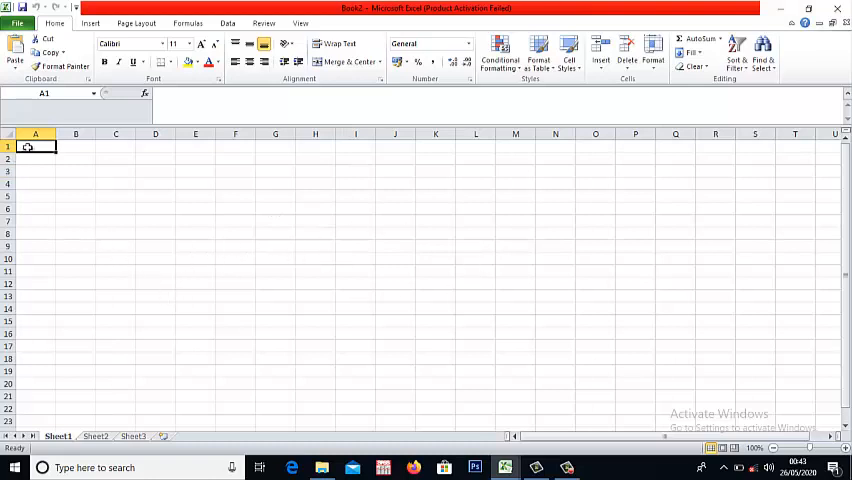
{"action": "mouse_move", "coordinate": [35, 167]}
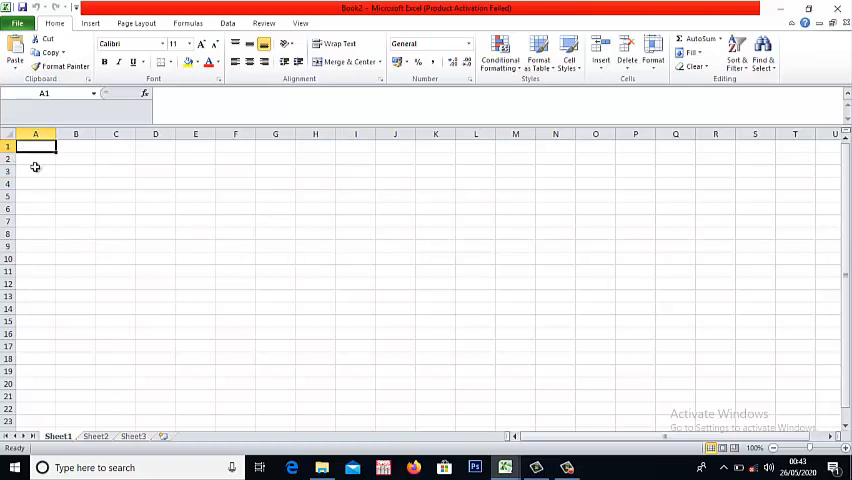
{"action": "mouse_move", "coordinate": [25, 130]}
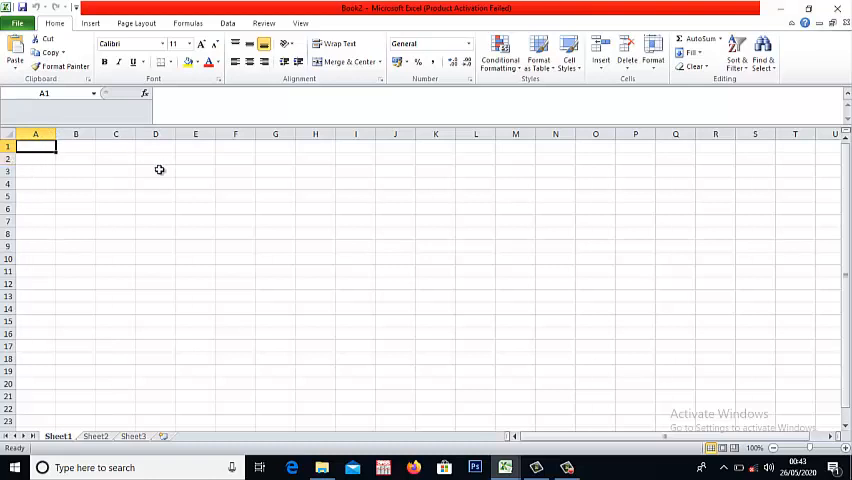
Select cell G5 on Sheet1 so the Name Box shows G5
{"action": "left_click", "coordinate": [275, 195]}
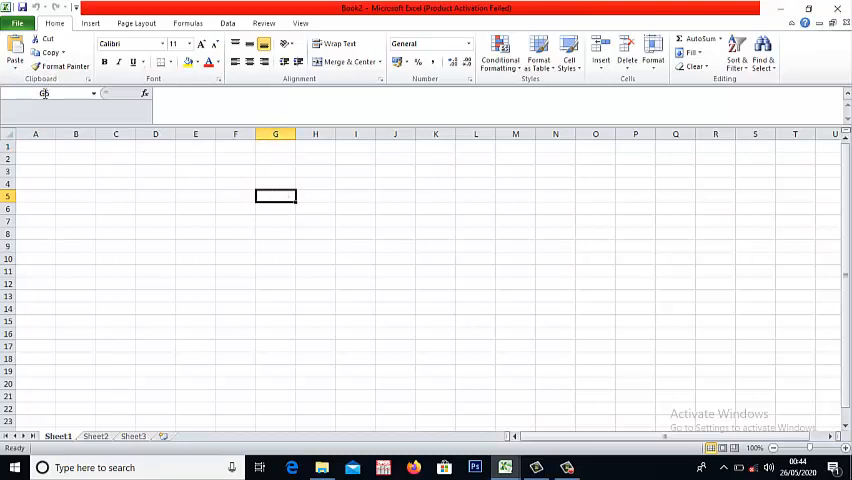
{"action": "mouse_move", "coordinate": [45, 94]}
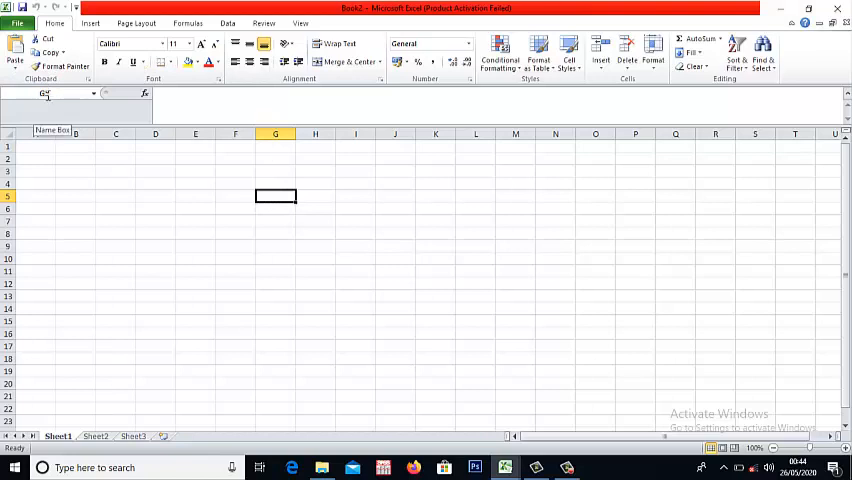
{"action": "mouse_move", "coordinate": [40, 117]}
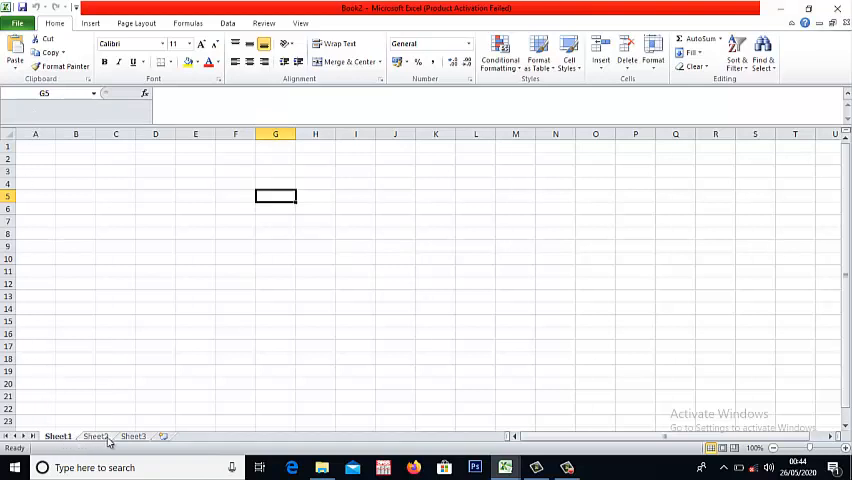
{"action": "mouse_move", "coordinate": [318, 223]}
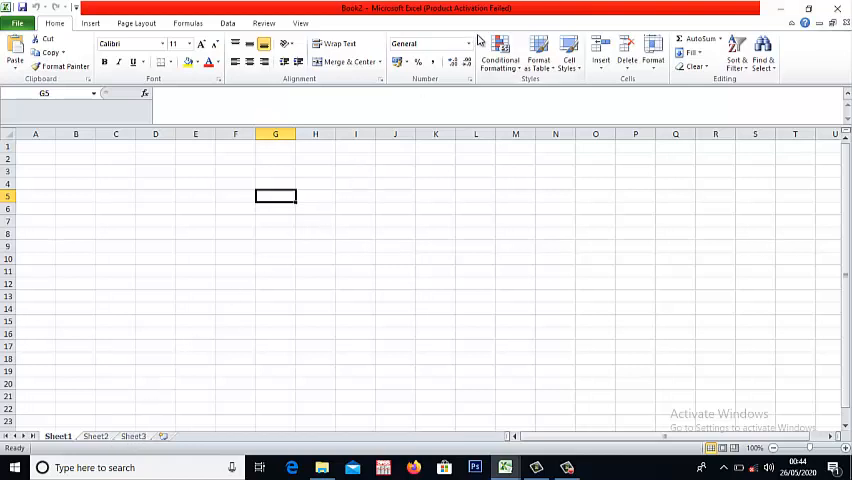
{"action": "mouse_move", "coordinate": [94, 291]}
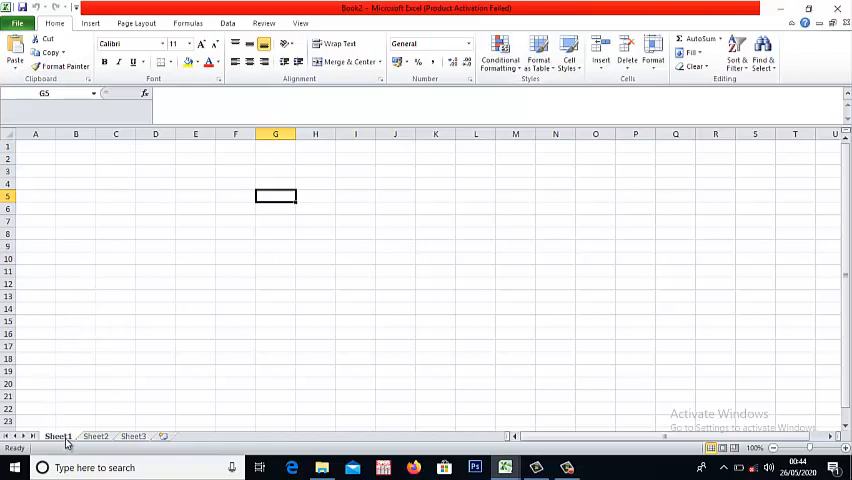
Browse Sheet2 and Sheet3, then delete Sheet2 from its tab menu
{"action": "left_click", "coordinate": [95, 435]}
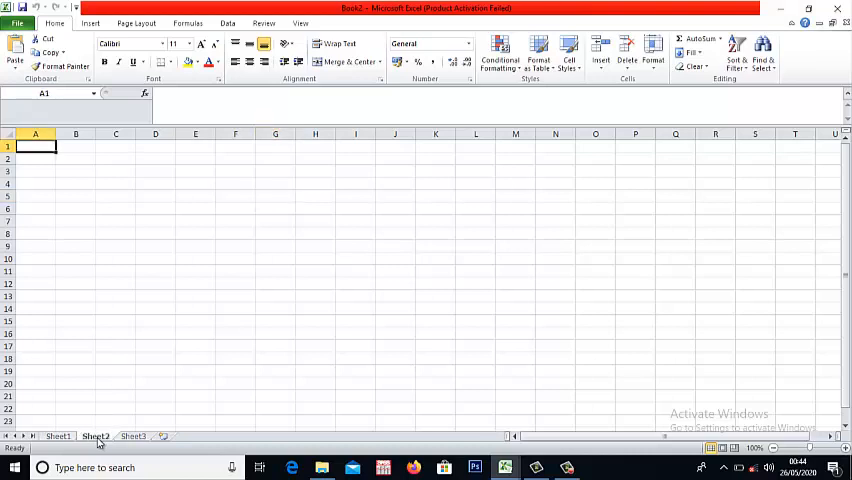
{"action": "left_click", "coordinate": [133, 435]}
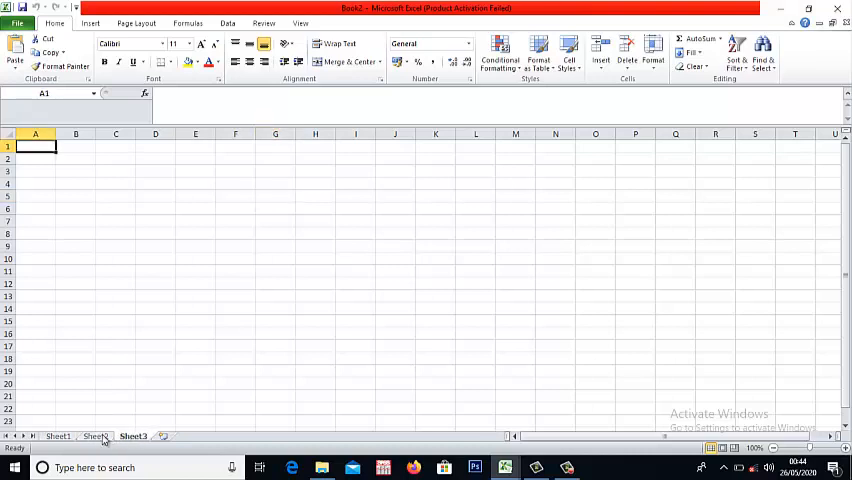
{"action": "left_click", "coordinate": [95, 435]}
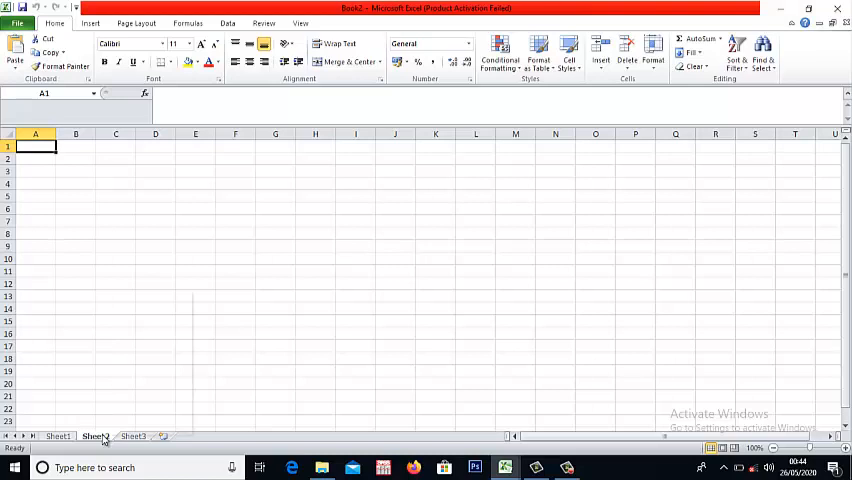
{"action": "right_click", "coordinate": [95, 435]}
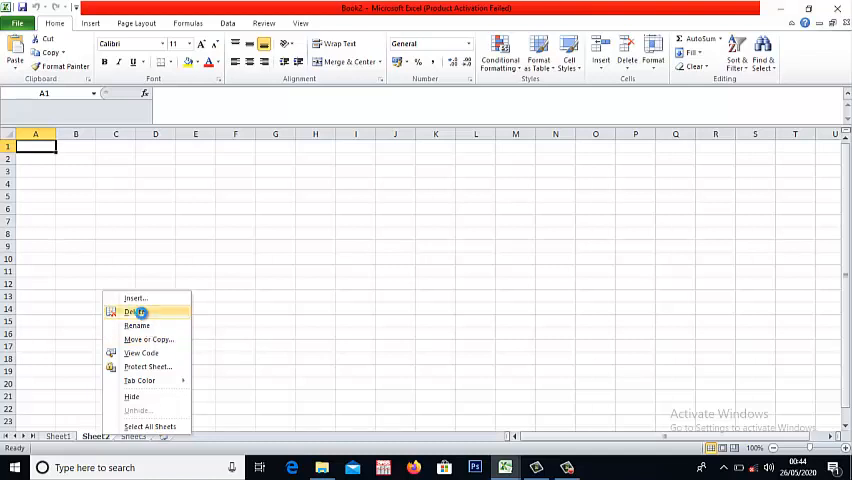
{"action": "left_click", "coordinate": [135, 311]}
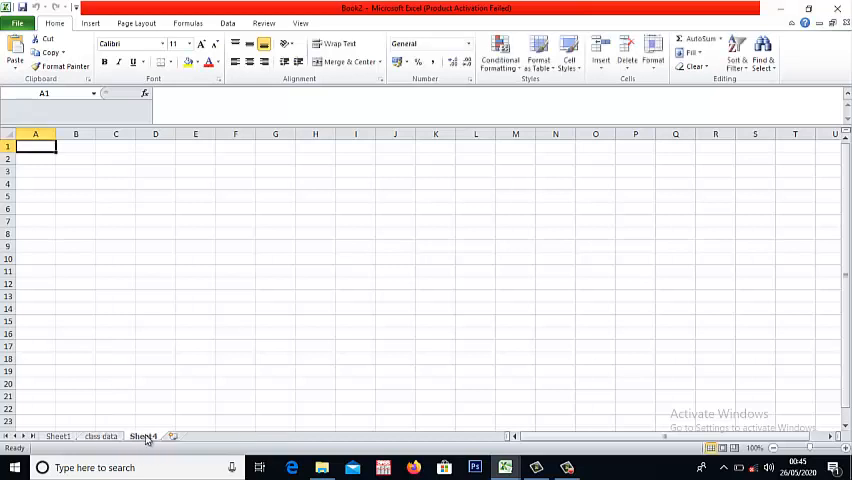
{"action": "mouse_move", "coordinate": [174, 436]}
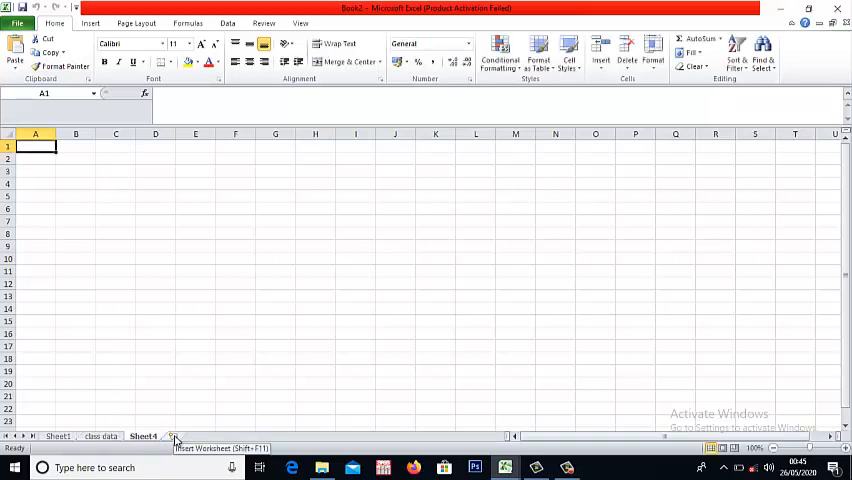
Insert a new worksheet, Sheet5, and select cell C2
{"action": "left_click", "coordinate": [175, 436]}
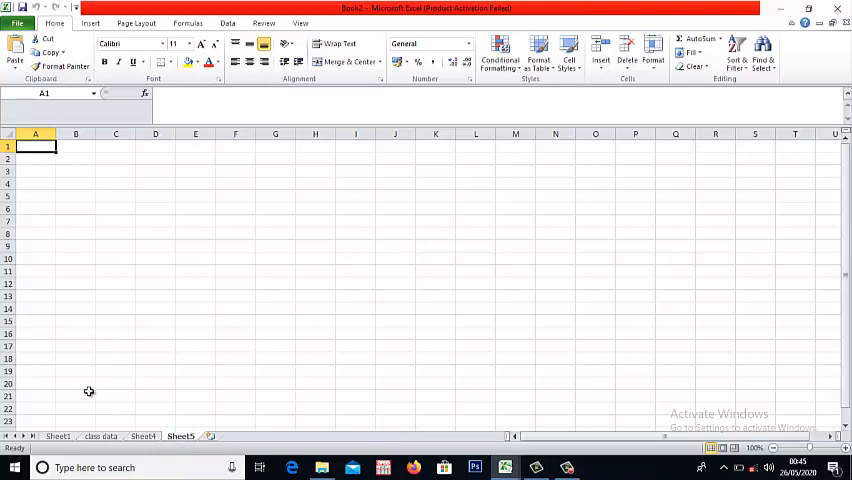
{"action": "mouse_move", "coordinate": [161, 294]}
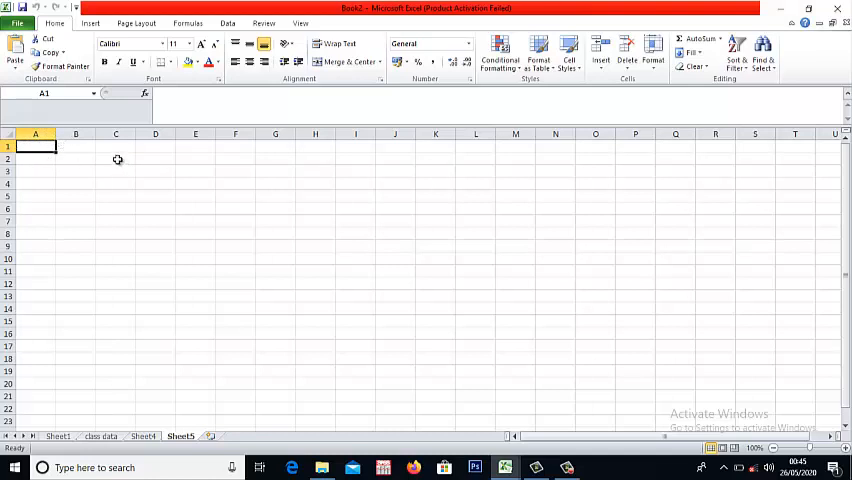
{"action": "left_click", "coordinate": [116, 158]}
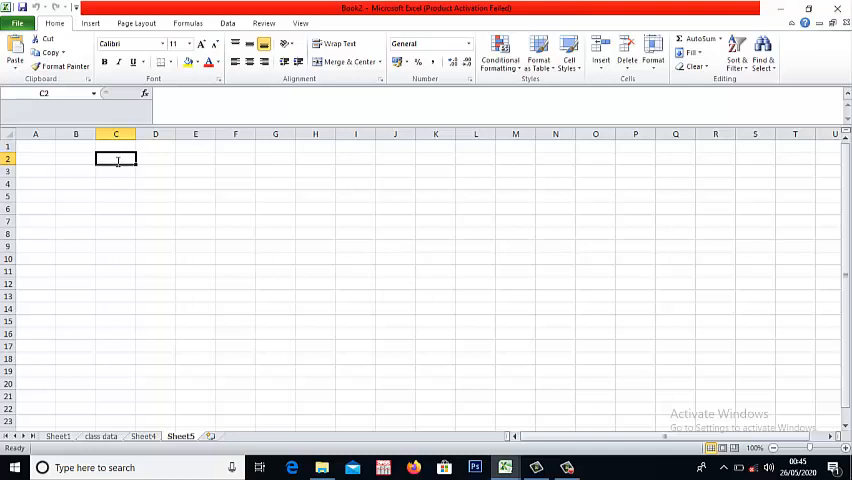
Enter letters a–e in row 2 and numbers 1, 2, 3, 3, 5 in row 3
{"action": "type", "text": "a"}
{"action": "left_click", "coordinate": [155, 159]}
{"action": "type", "text": "b"}
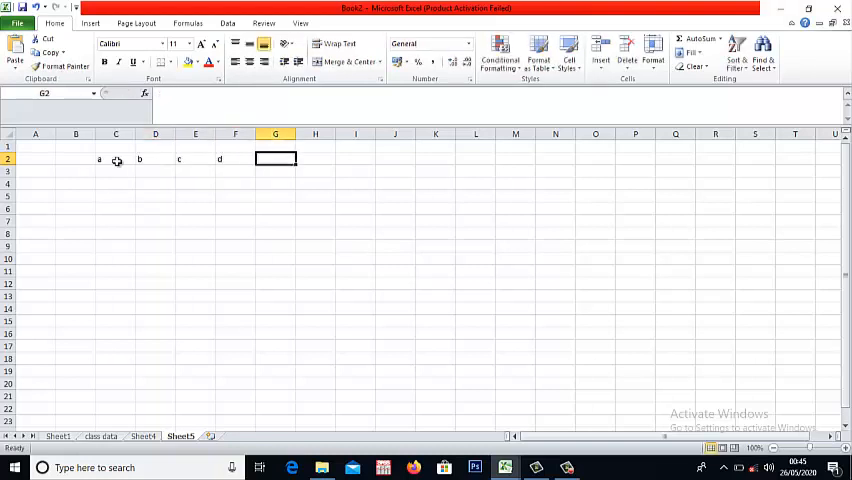
{"action": "type", "text": "a"}
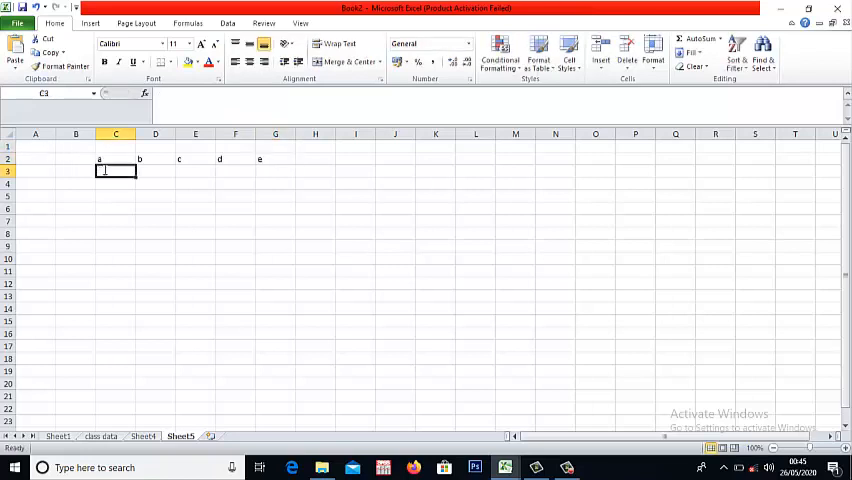
{"action": "type", "text": "12"}
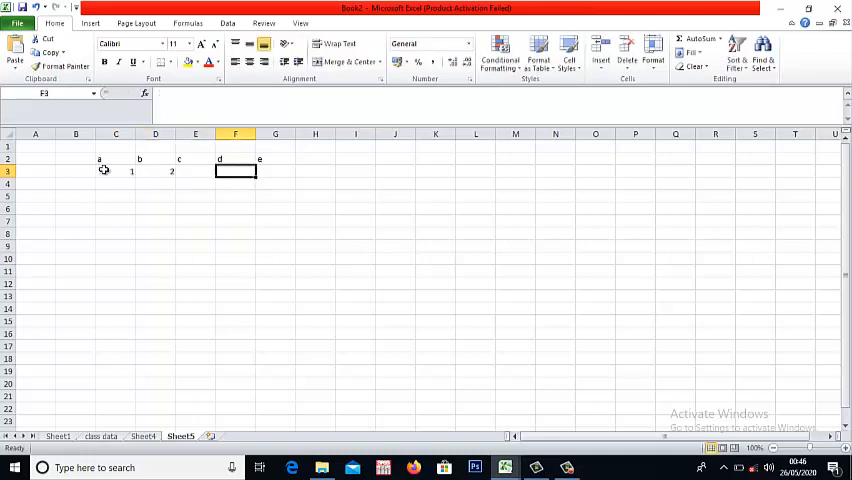
{"action": "type", "text": "3"}
{"action": "left_click", "coordinate": [315, 171]}
{"action": "type", "text": "5"}
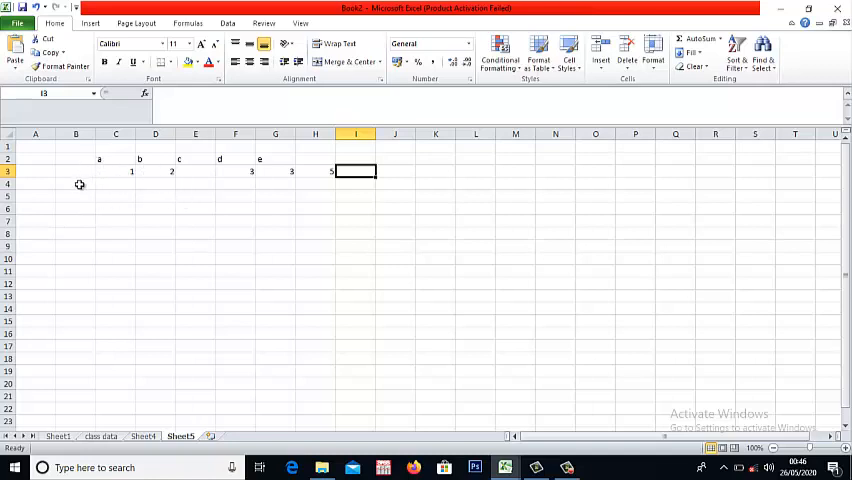
{"action": "left_click", "coordinate": [76, 183]}
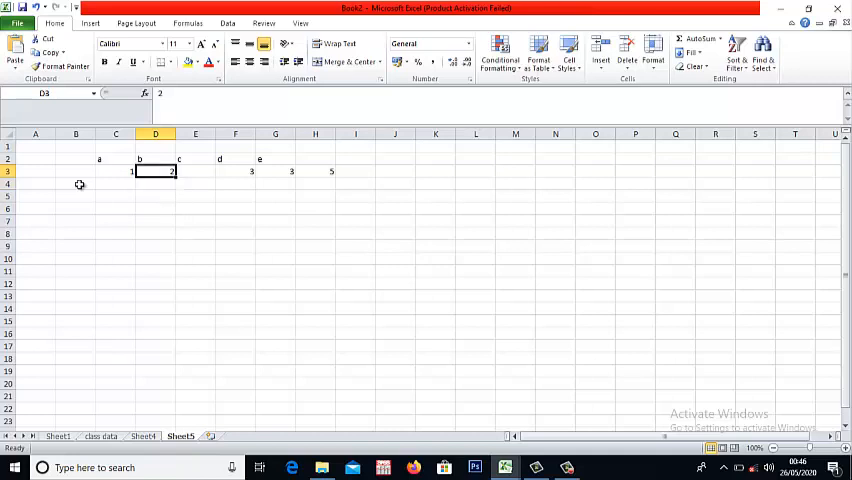
{"action": "left_click", "coordinate": [156, 183]}
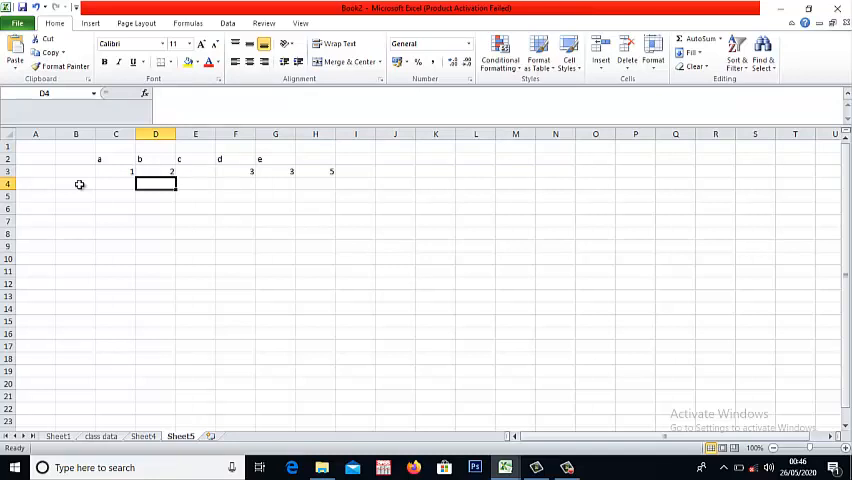
{"action": "mouse_move", "coordinate": [69, 172]}
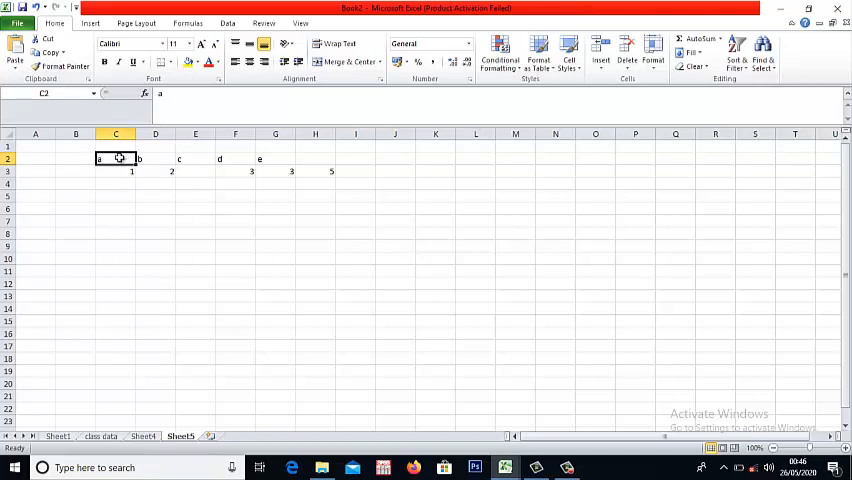
Make range C2:H3 bold, italic, underlined and red
{"action": "left_click_drag", "start_coordinate": [100, 159], "coordinate": [331, 171]}
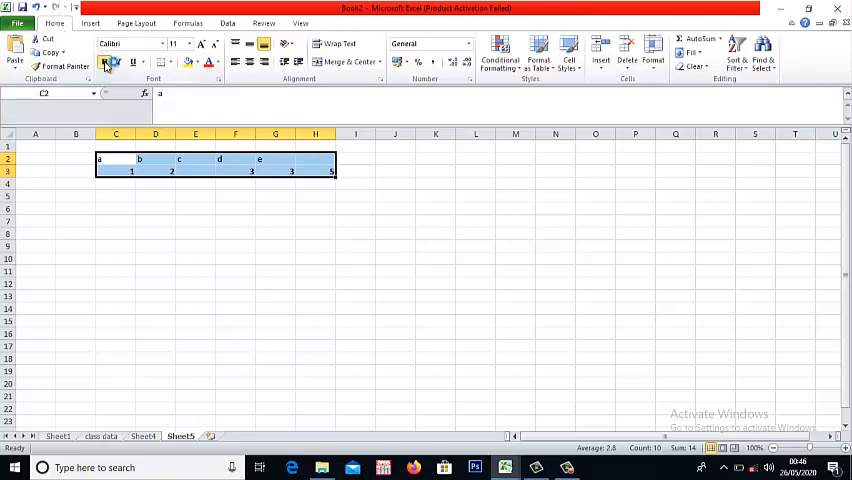
{"action": "mouse_move", "coordinate": [119, 62]}
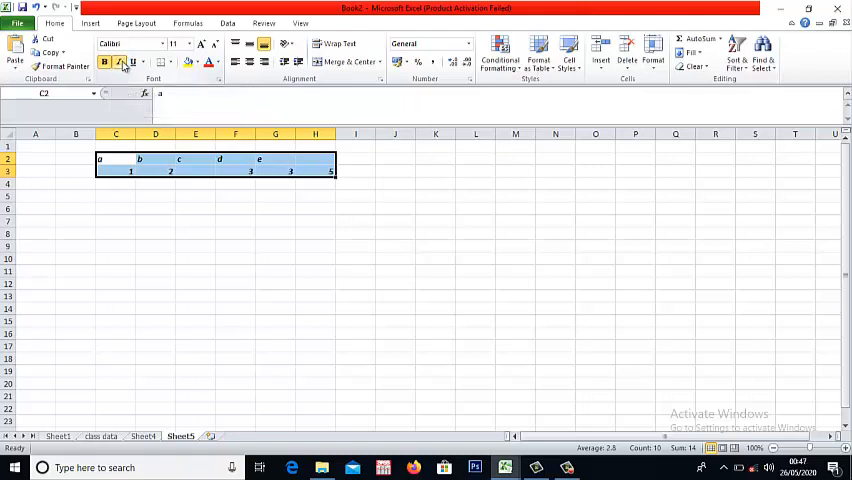
{"action": "left_click", "coordinate": [133, 62]}
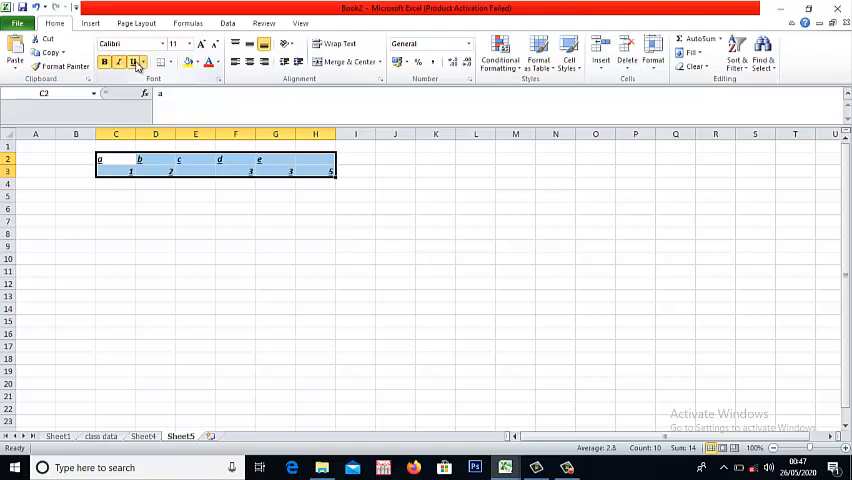
{"action": "left_click", "coordinate": [218, 62]}
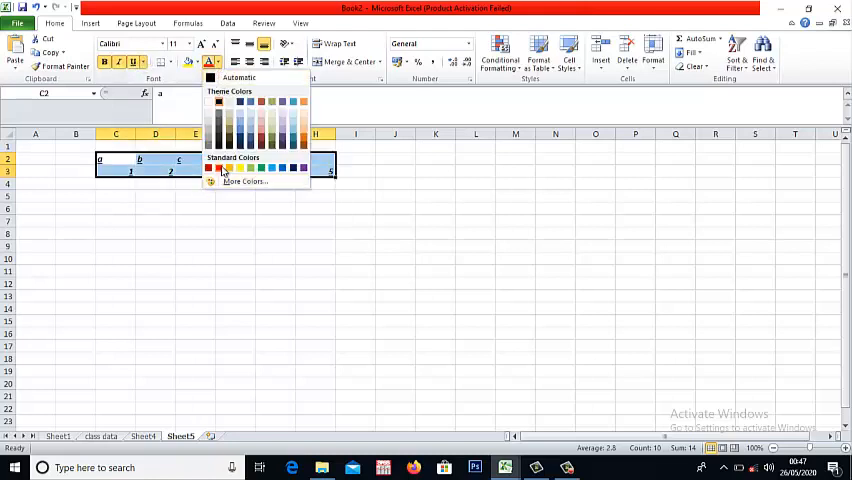
{"action": "left_click", "coordinate": [209, 167]}
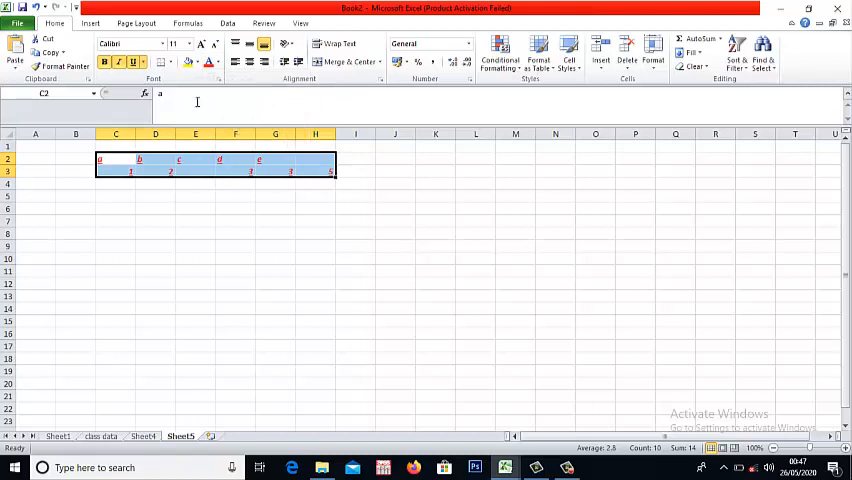
{"action": "mouse_move", "coordinate": [189, 45]}
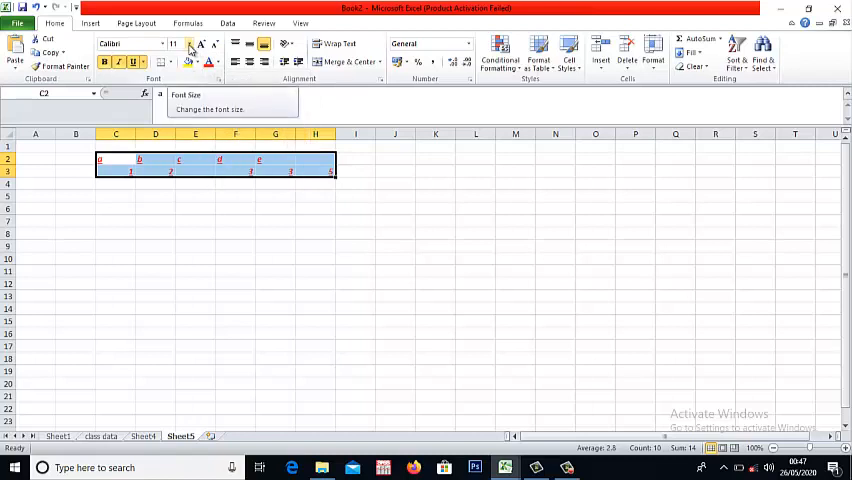
Set the data to font size 26 in Adobe Gothic Std
{"action": "left_click", "coordinate": [189, 44]}
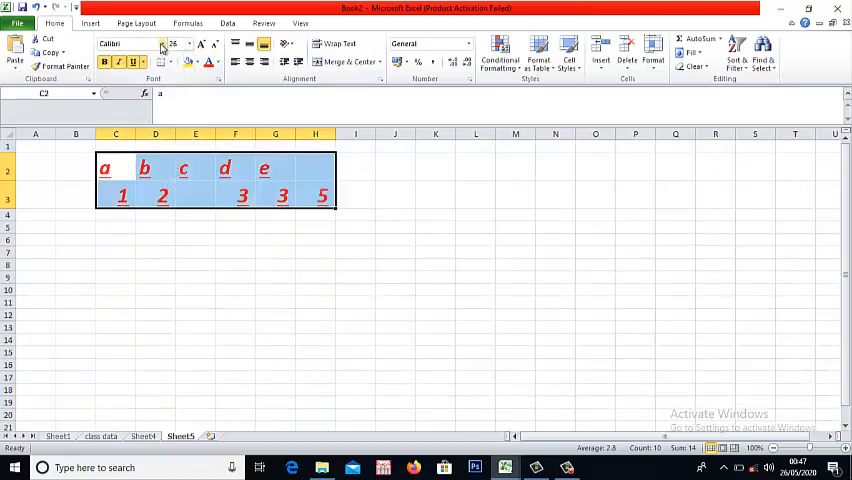
{"action": "left_click", "coordinate": [160, 44]}
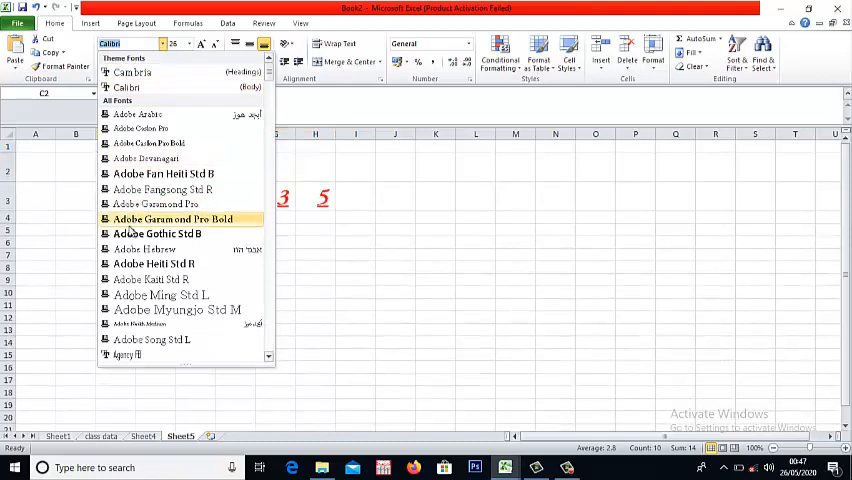
{"action": "left_click", "coordinate": [157, 233]}
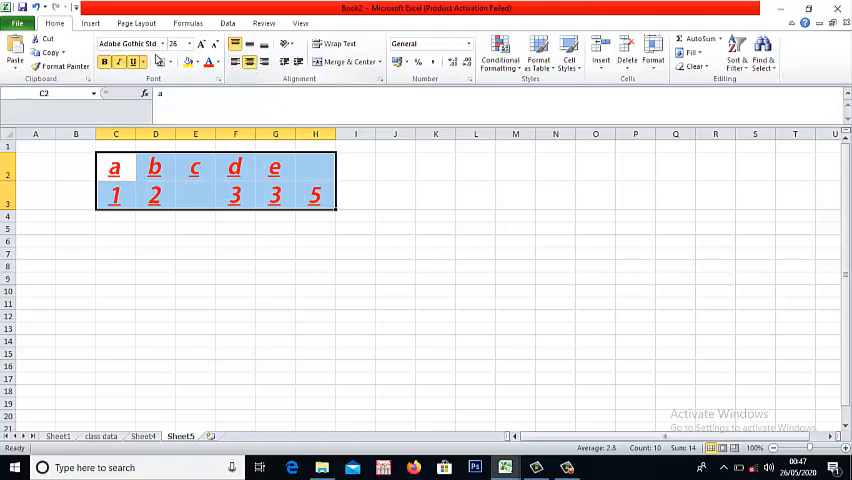
{"action": "mouse_move", "coordinate": [46, 38]}
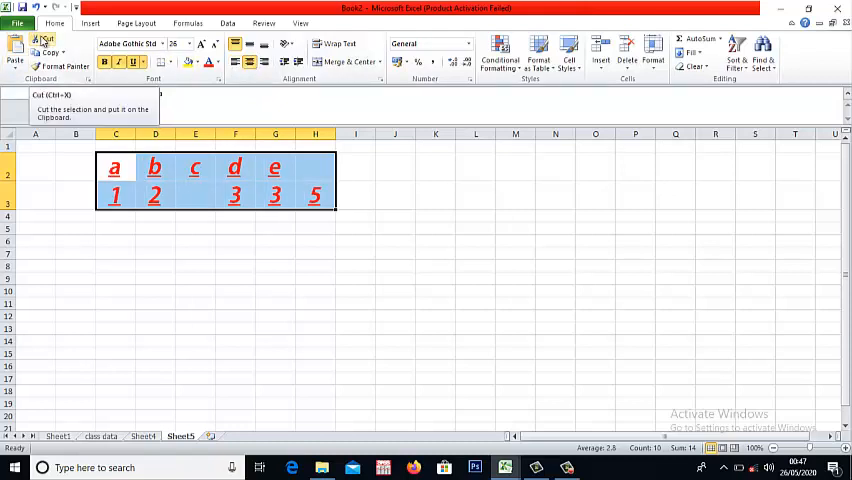
Cut the formatted data and paste it at C5, into rows 5 and 6
{"action": "left_click", "coordinate": [47, 41]}
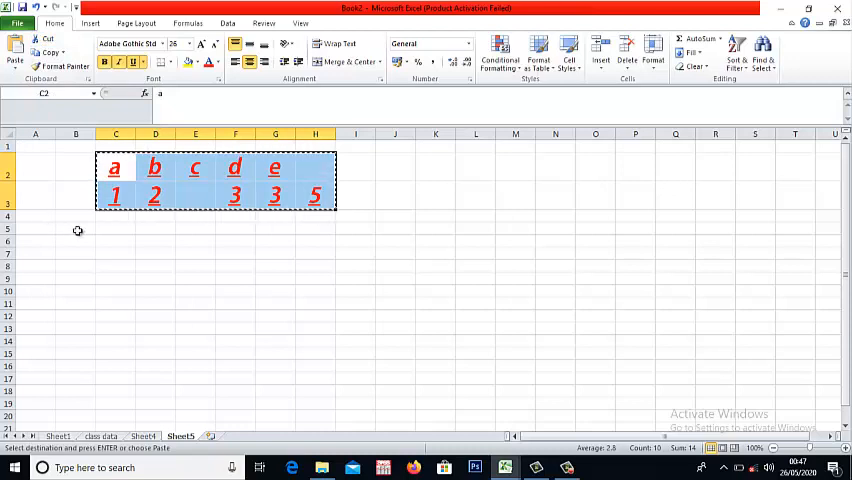
{"action": "left_click", "coordinate": [115, 228]}
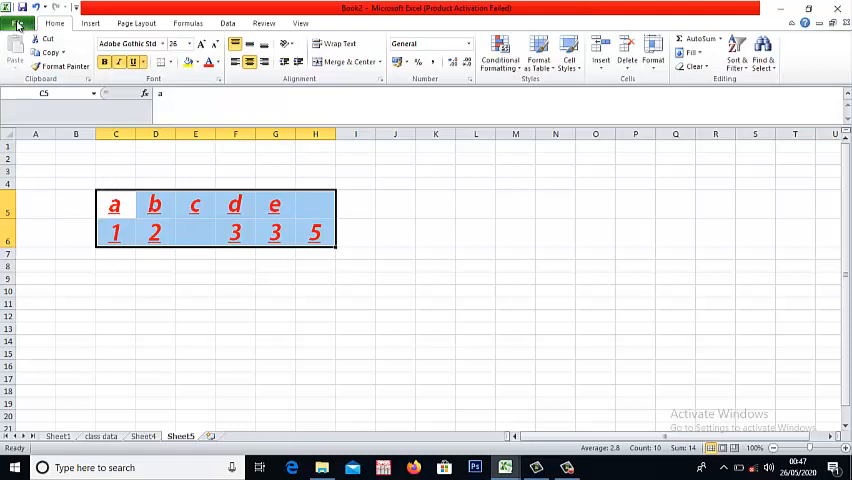
Save the workbook in Documents under the name 'choice'
{"action": "left_click", "coordinate": [18, 23]}
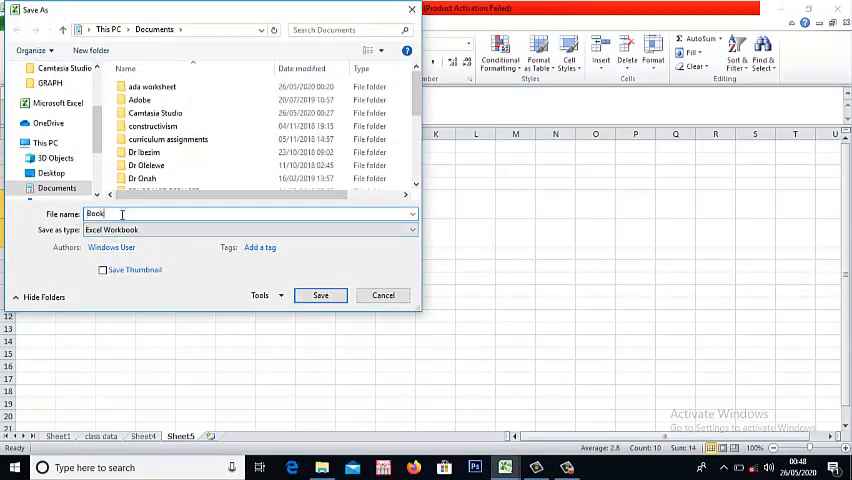
{"action": "type", "text": "4"}
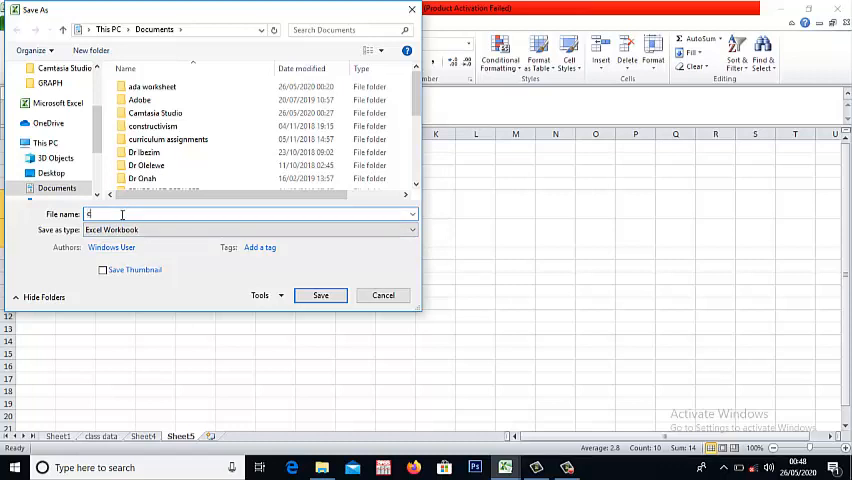
{"action": "type", "text": "choice"}
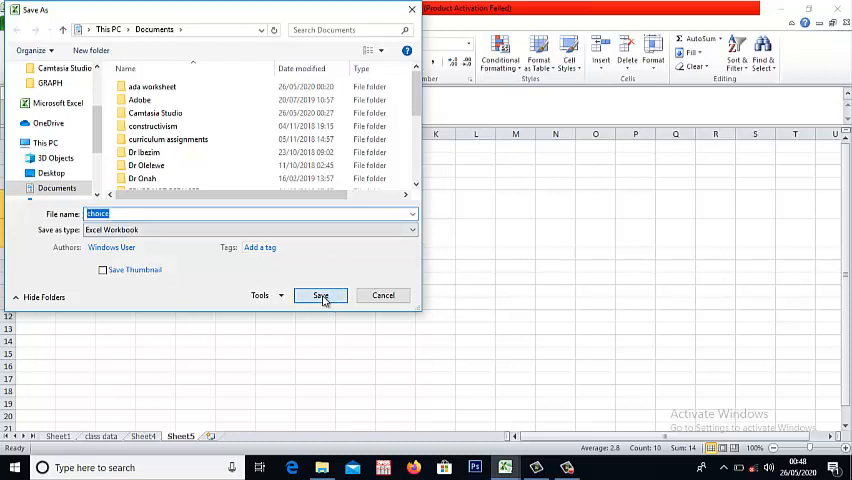
{"action": "left_click", "coordinate": [320, 295]}
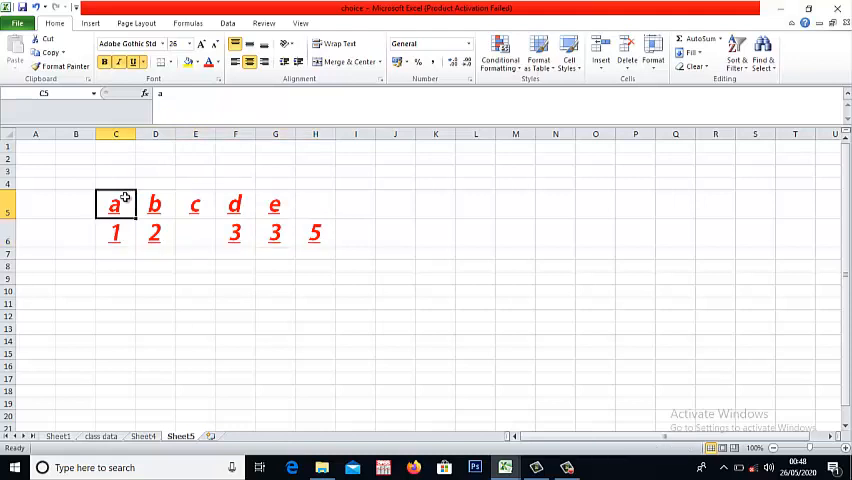
{"action": "mouse_move", "coordinate": [39, 236]}
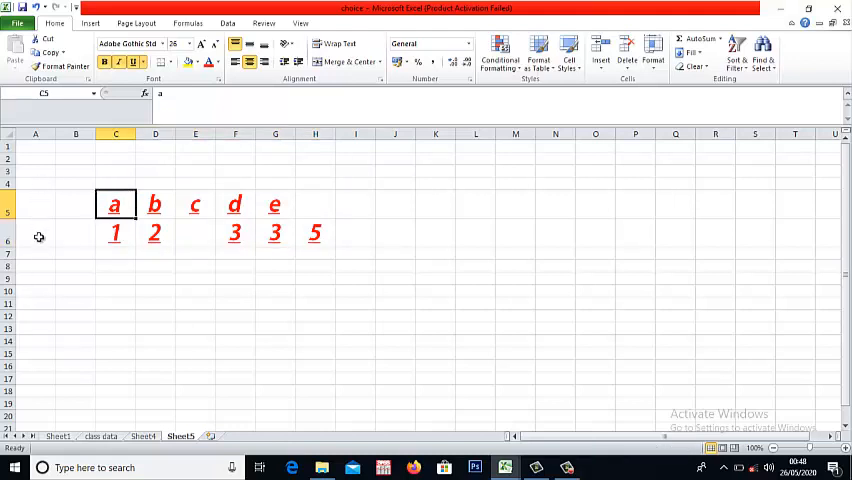
Enter "I have a question to ask you, can i?" into cell A7 on Sheet5
{"action": "left_click", "coordinate": [35, 253]}
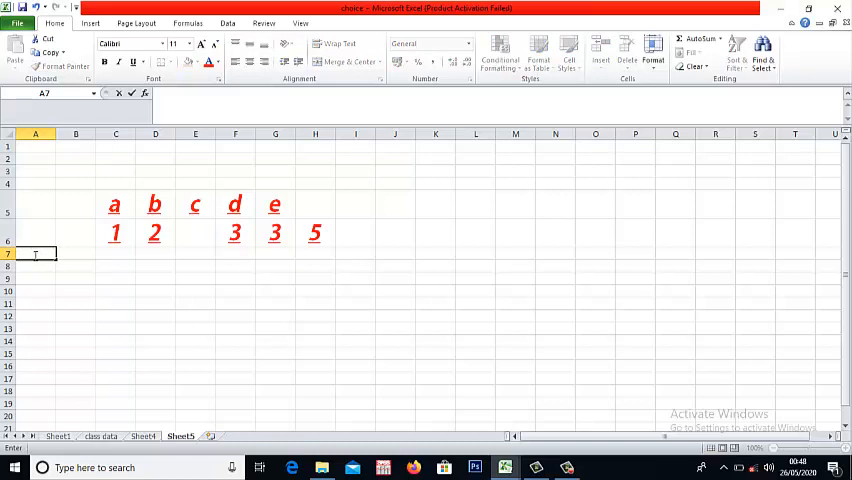
{"action": "type", "text": "a"}
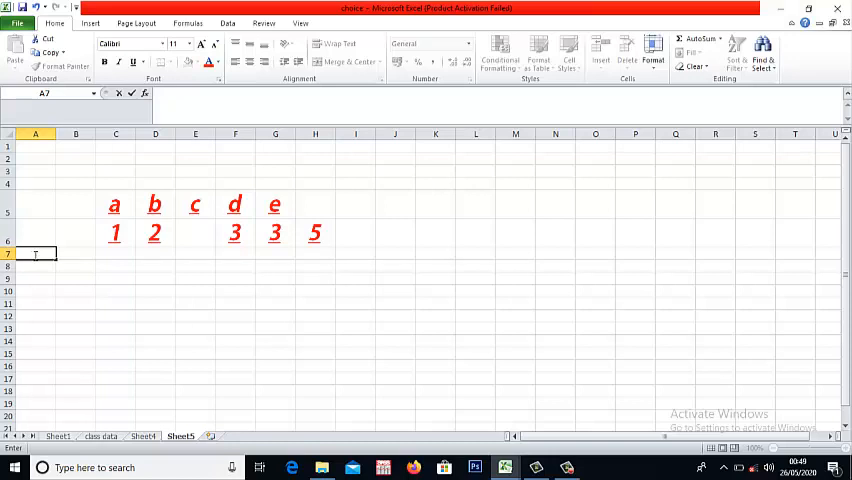
{"action": "mouse_move", "coordinate": [266, 353]}
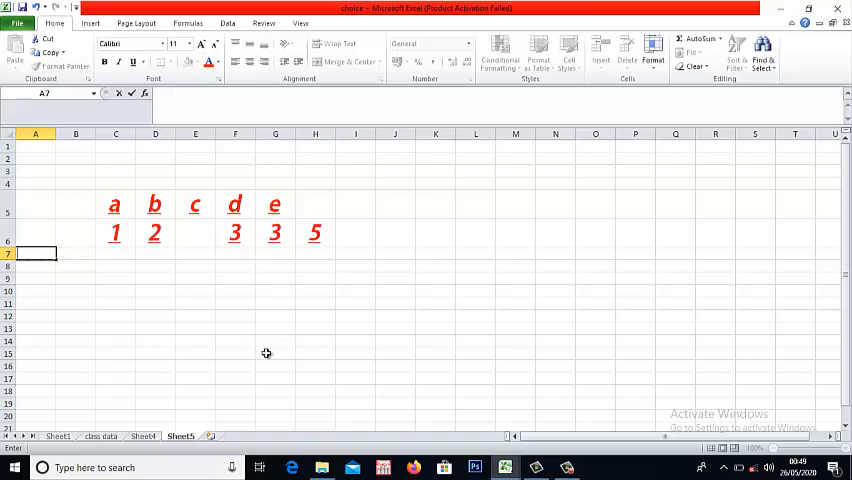
{"action": "mouse_move", "coordinate": [530, 295]}
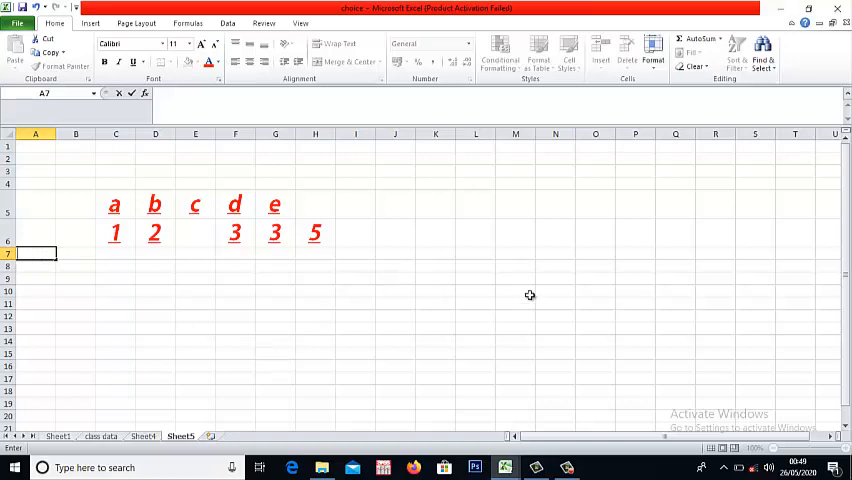
{"action": "mouse_move", "coordinate": [556, 285]}
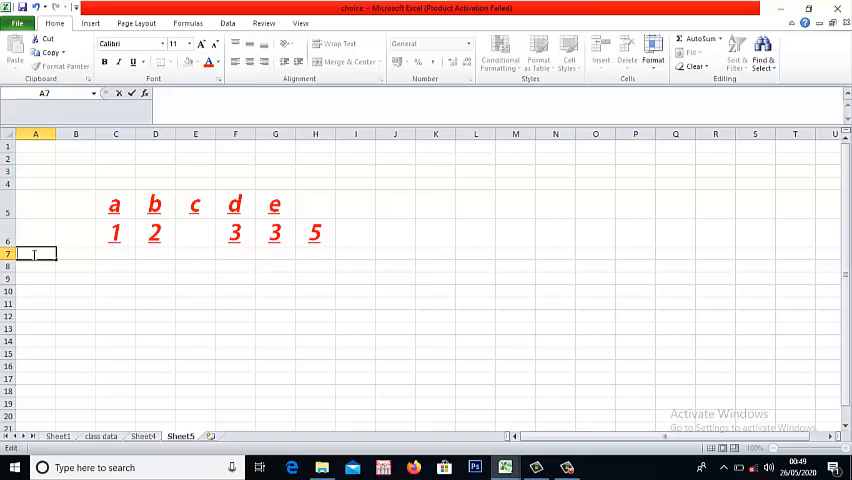
{"action": "type", "text": "i"}
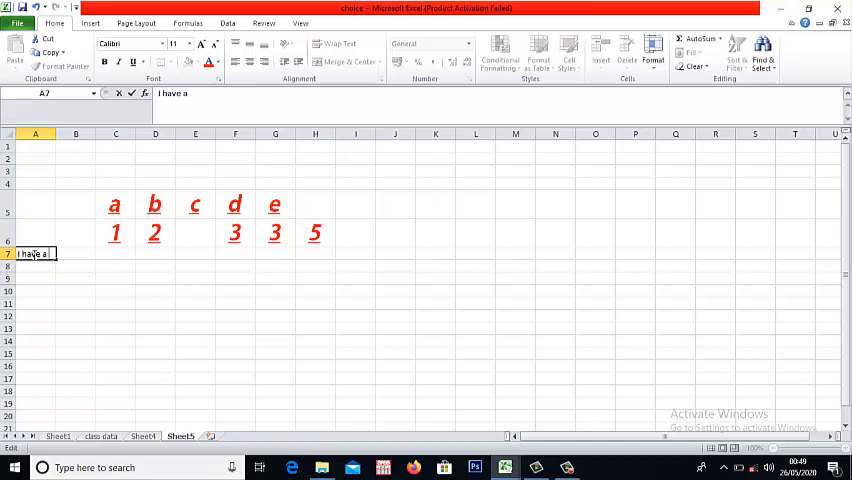
{"action": "type", "text": "quest"}
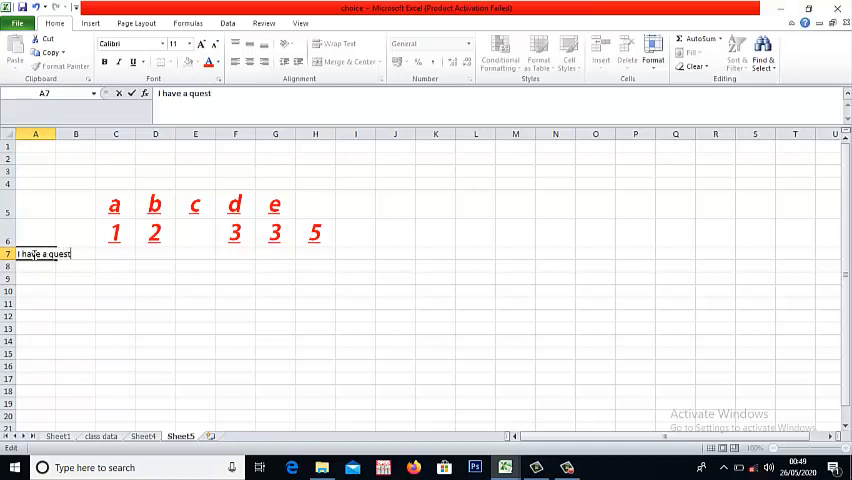
{"action": "type", "text": "i"}
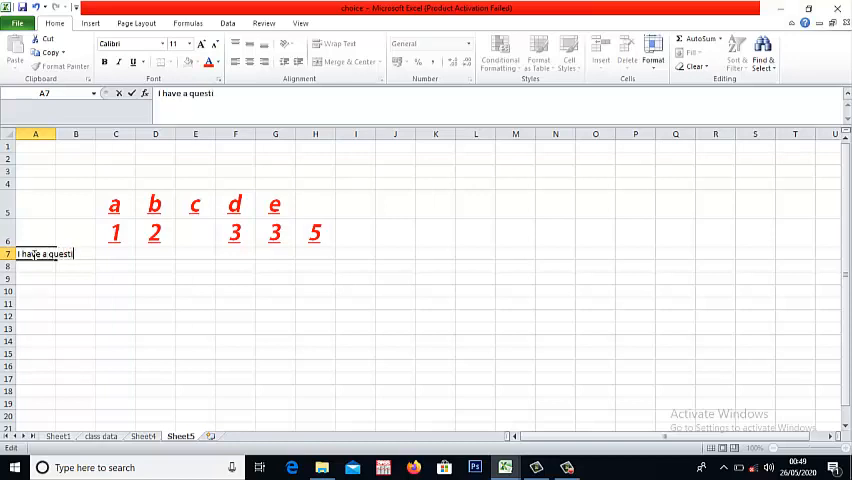
{"action": "type", "text": "on"}
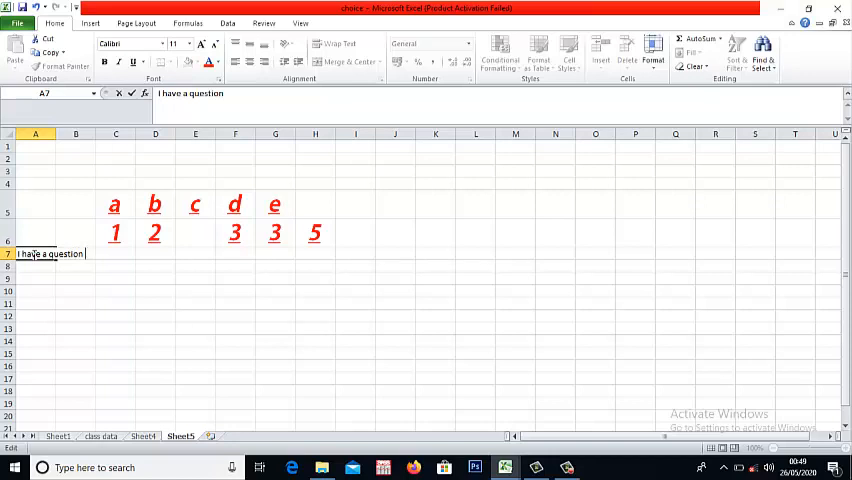
{"action": "type", "text": "to a"}
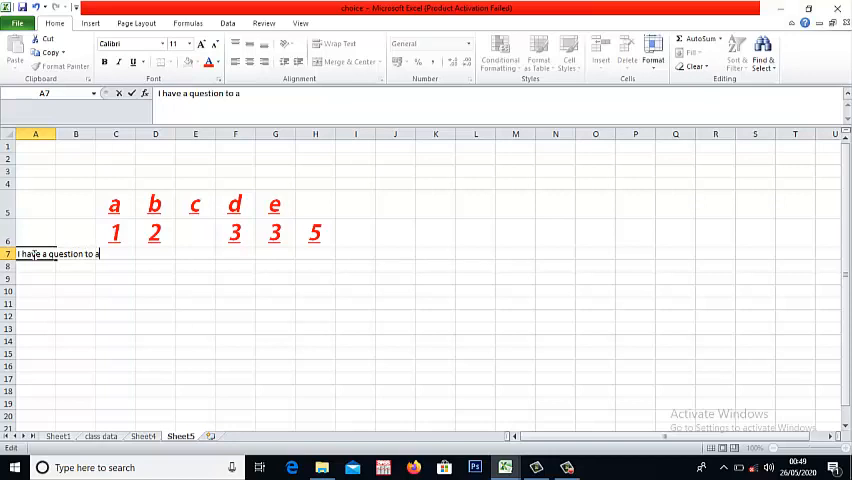
{"action": "type", "text": "sk yo"}
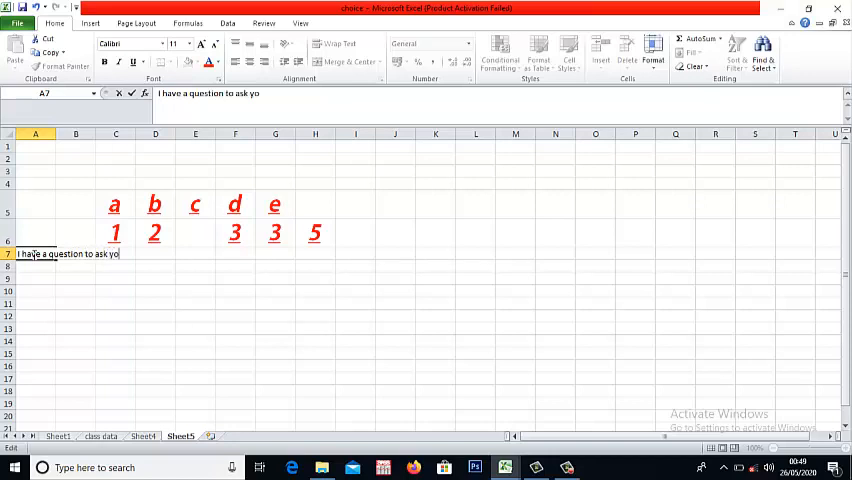
{"action": "type", "text": "u"}
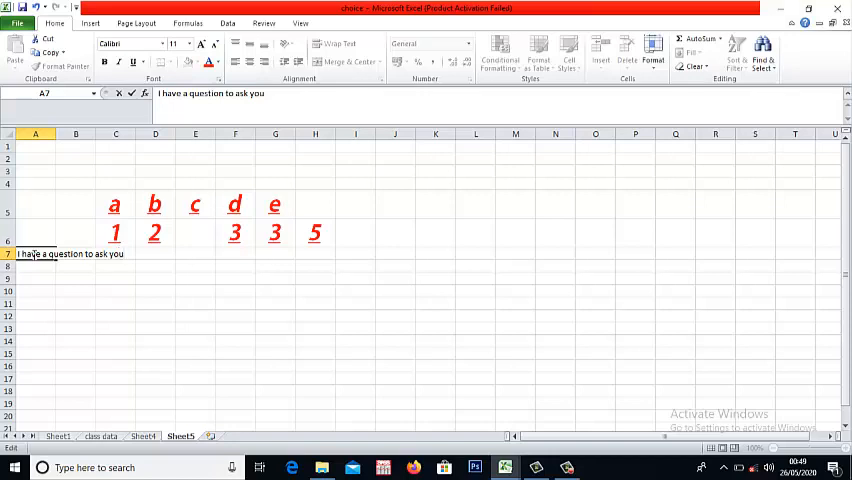
{"action": "type", "text": ","}
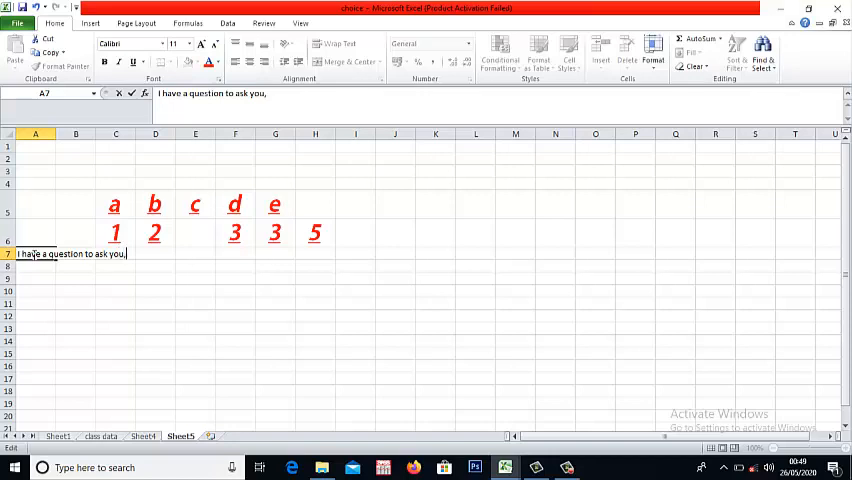
{"action": "type", "text": "can"}
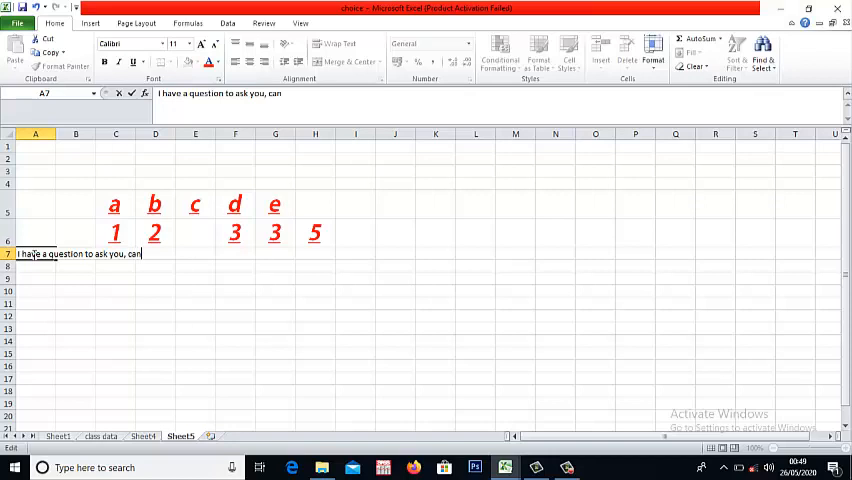
{"action": "type", "text": "i"}
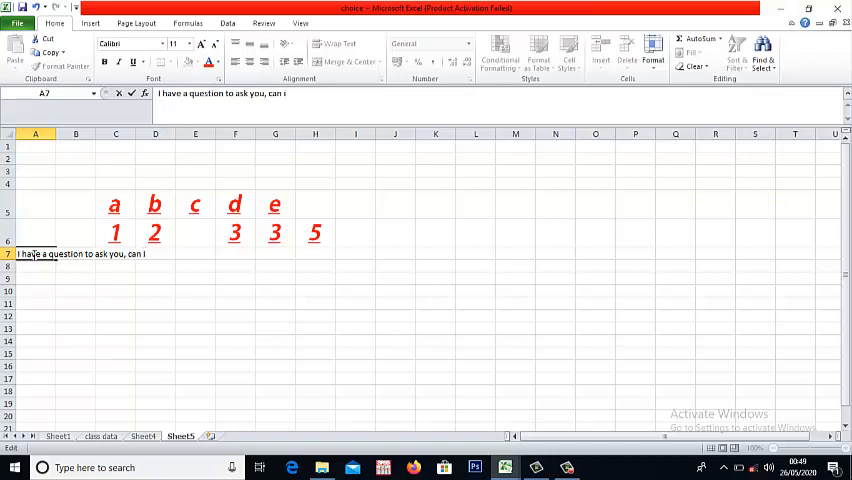
{"action": "type", "text": "?"}
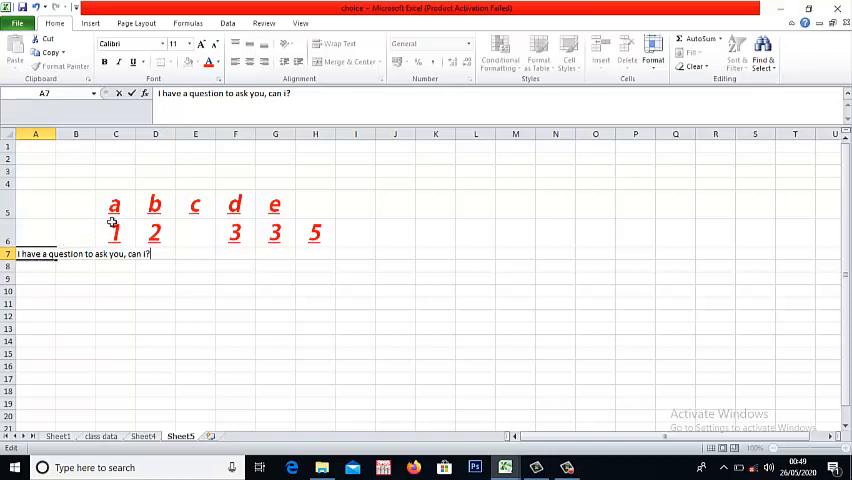
{"action": "mouse_move", "coordinate": [141, 216]}
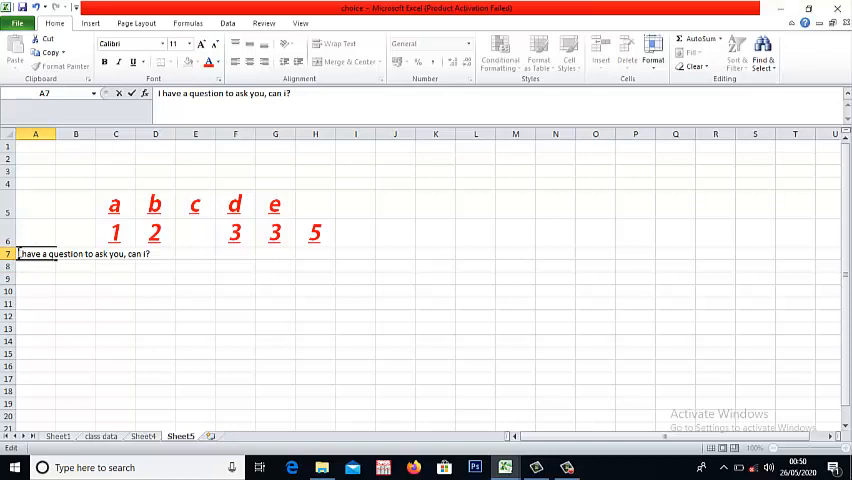
Widen column A by dragging its border twice, then reselect sentence cell A7
{"action": "left_click", "coordinate": [35, 133]}
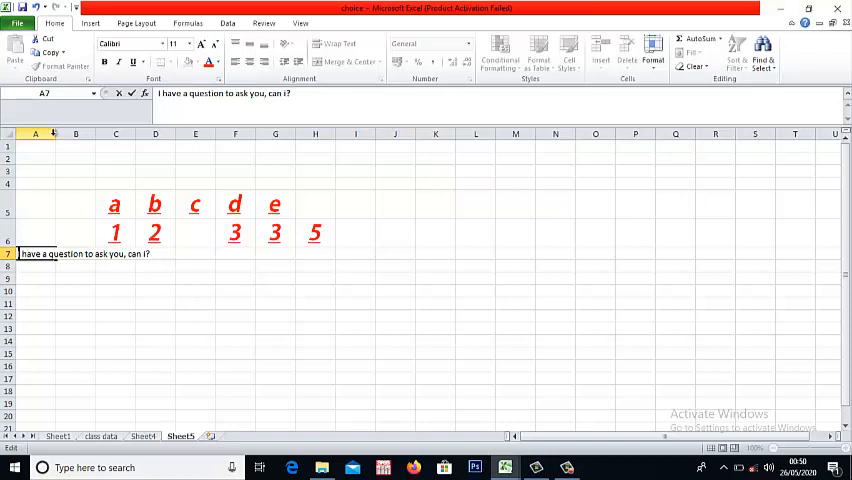
{"action": "left_click", "coordinate": [35, 133]}
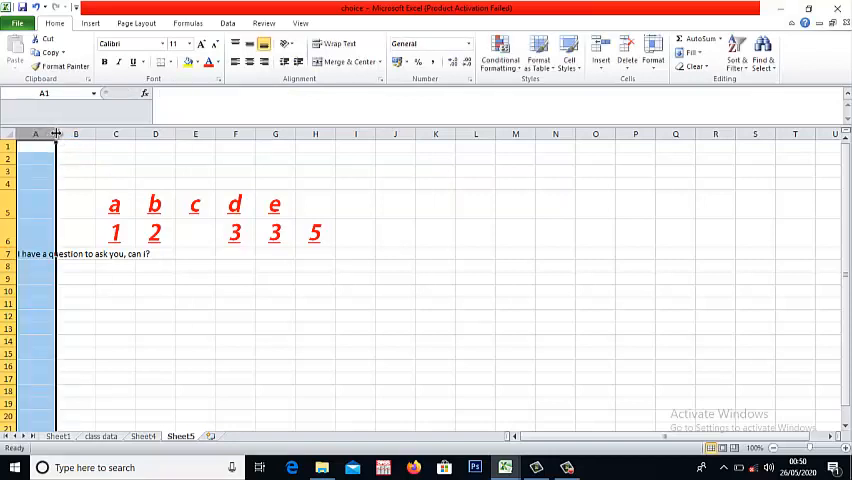
{"action": "left_click_drag", "start_coordinate": [57, 133], "coordinate": [124, 133]}
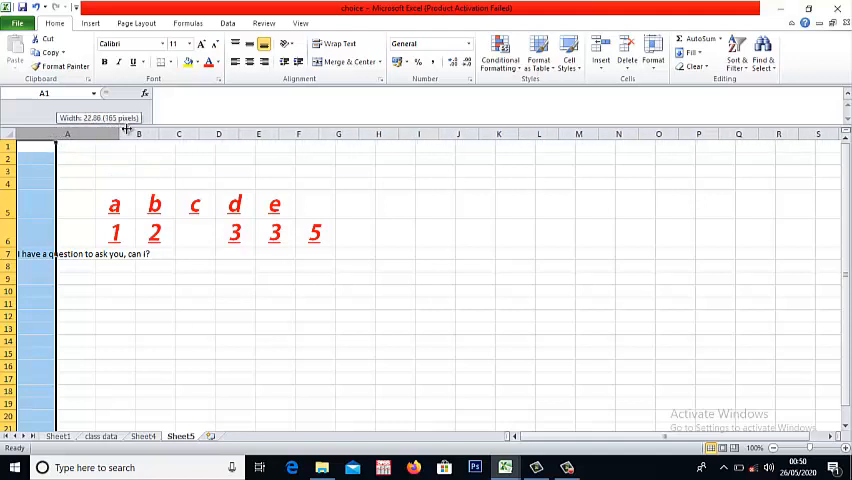
{"action": "left_click_drag", "start_coordinate": [125, 132], "coordinate": [155, 132]}
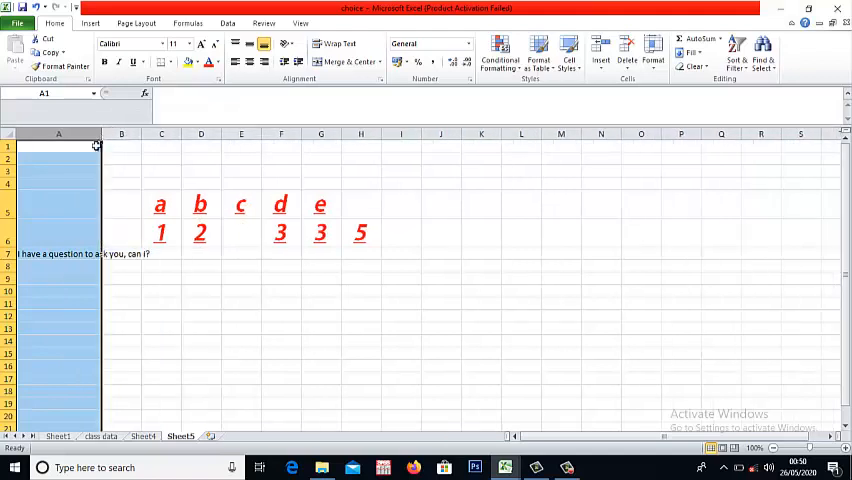
{"action": "left_click", "coordinate": [58, 253]}
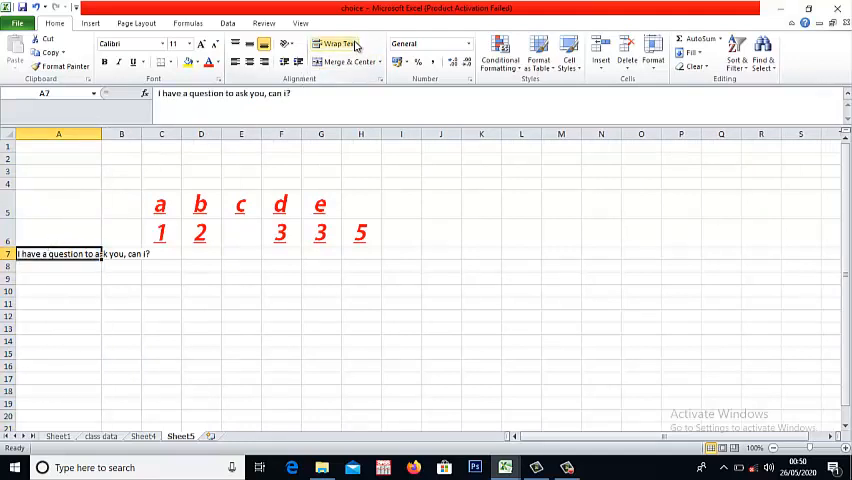
Apply Wrap Text to A7 and narrow column A around the wrapped sentence
{"action": "left_click", "coordinate": [337, 44]}
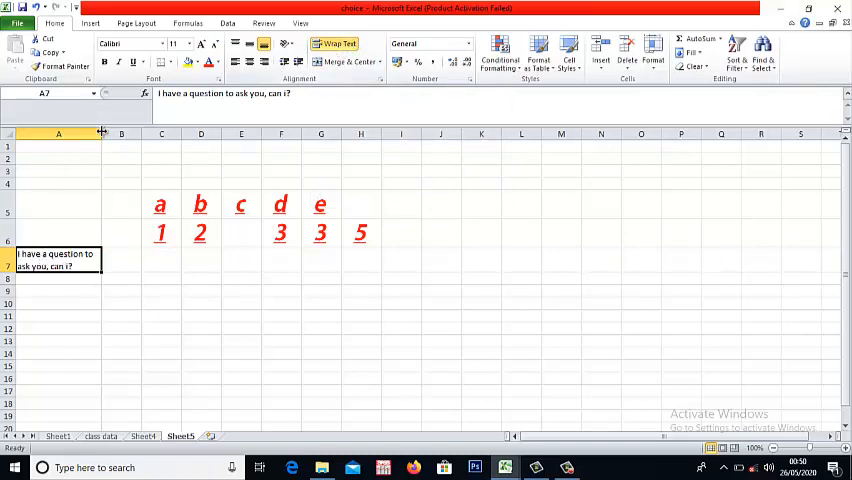
{"action": "left_click_drag", "start_coordinate": [103, 133], "coordinate": [69, 133]}
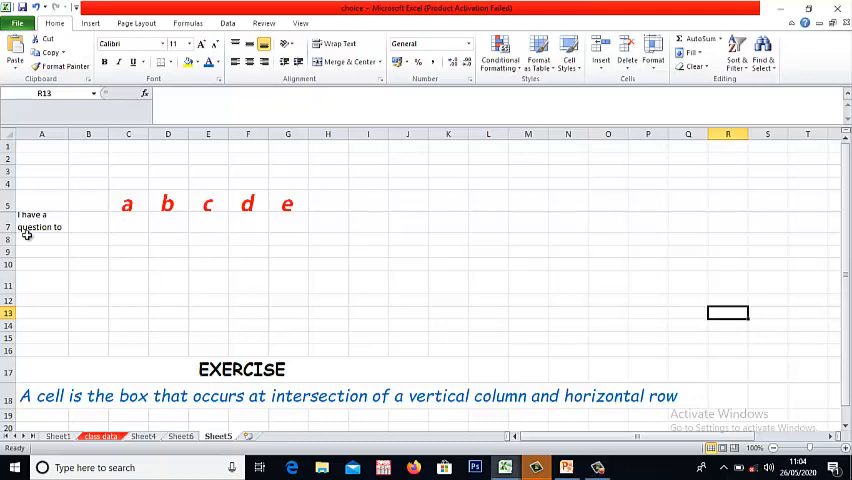
{"action": "mouse_move", "coordinate": [20, 232]}
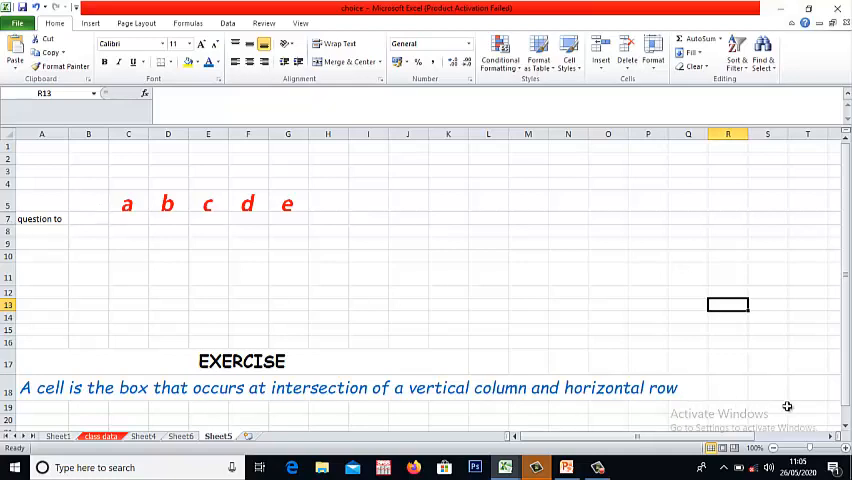
Scroll down to show the EXERCISE heading and the row 18 cell definition
{"action": "scroll", "scroll_direction": "down", "scroll_amount": 3}
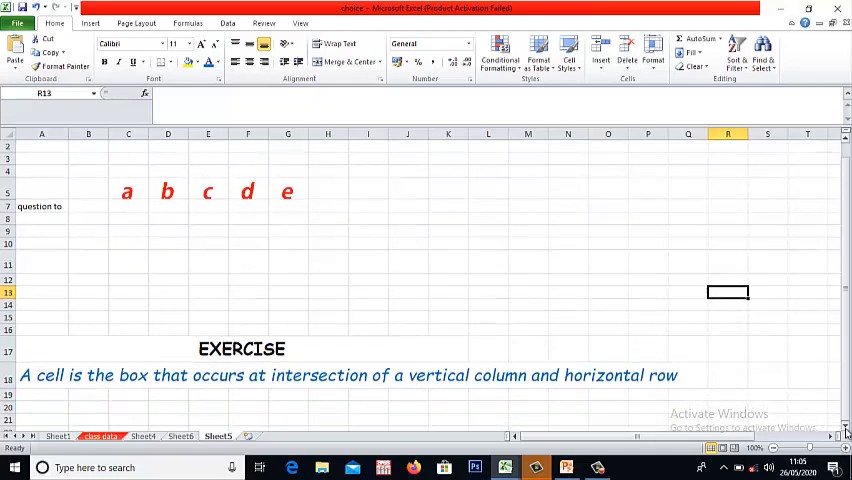
{"action": "scroll", "scroll_direction": "down", "scroll_amount": 3}
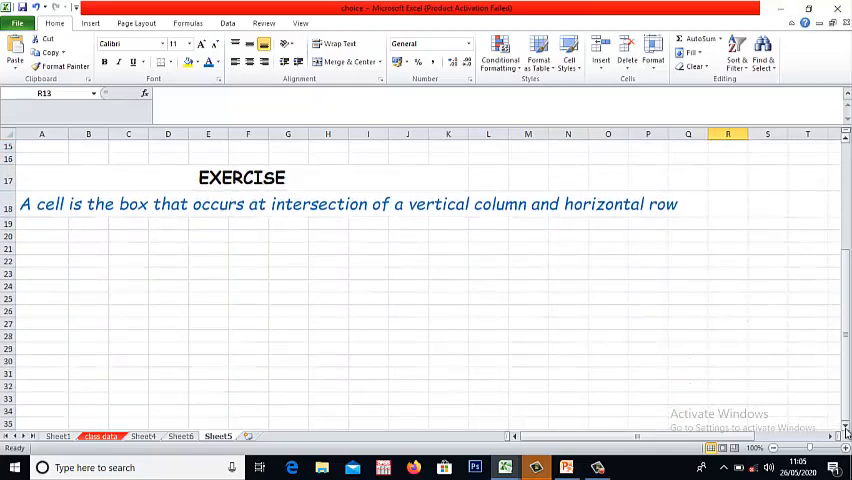